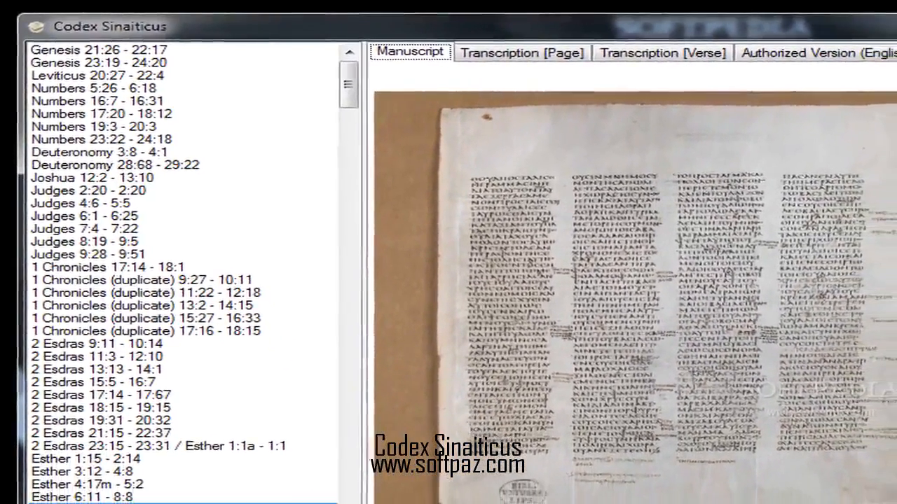
Cycle Esther 8:12–9:16 through the page transcription and English Authorized Version text views.
left_click(81, 474)
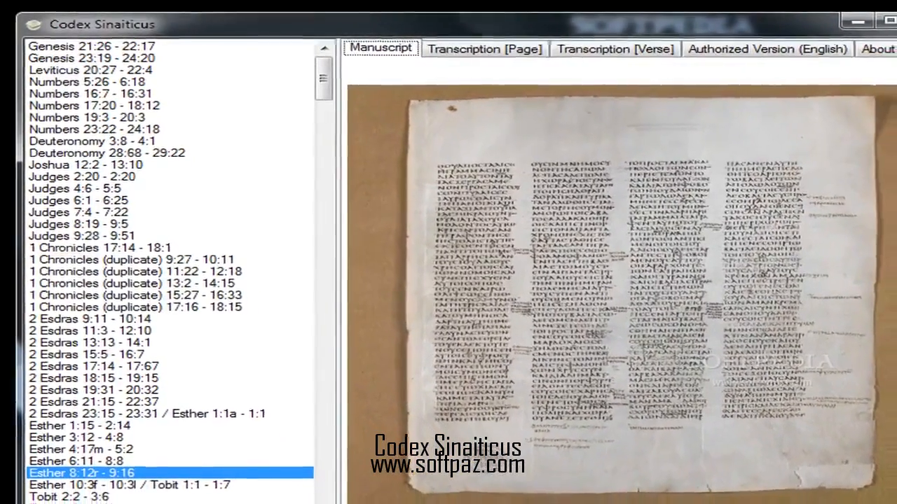
left_click(483, 48)
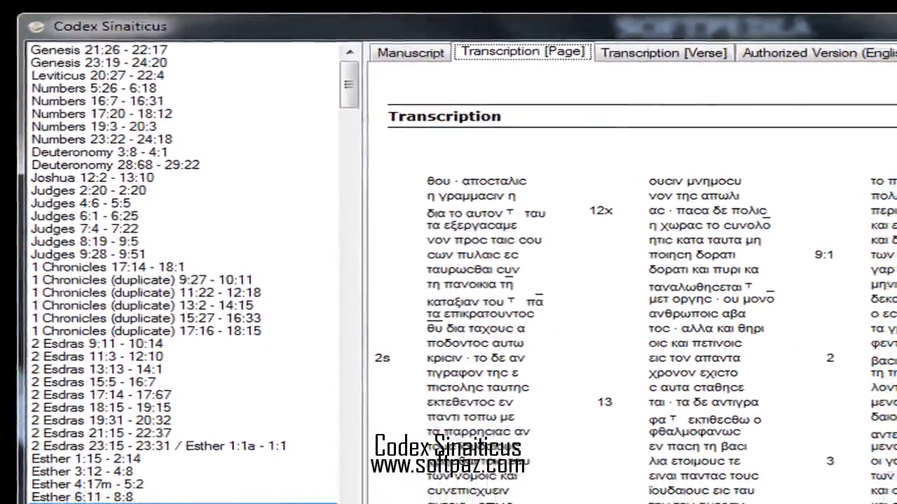
left_click(81, 474)
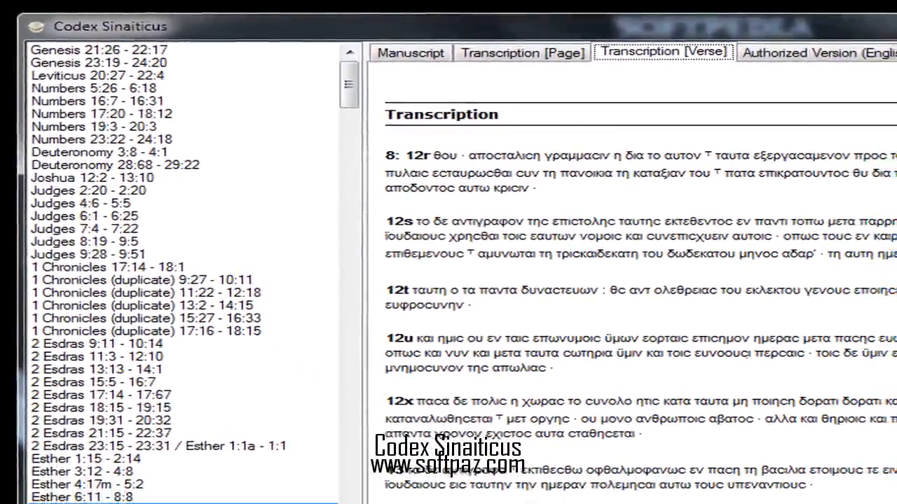
left_click(81, 474)
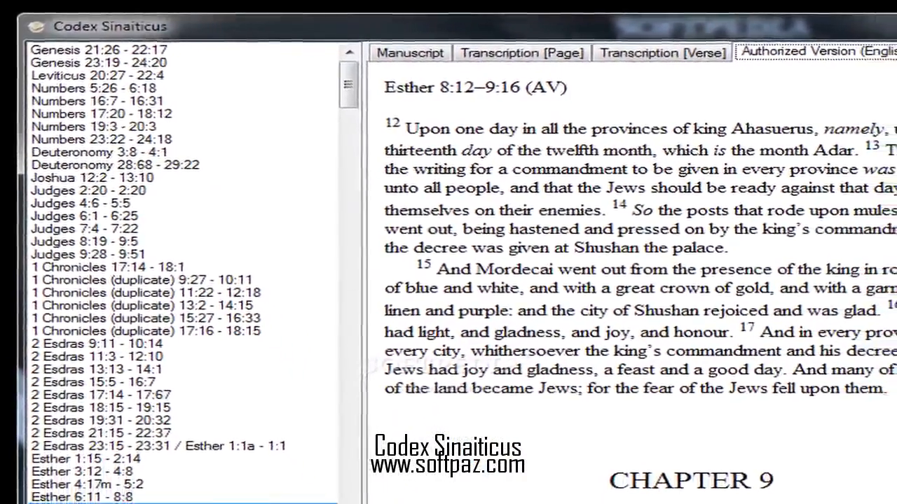
left_click(81, 473)
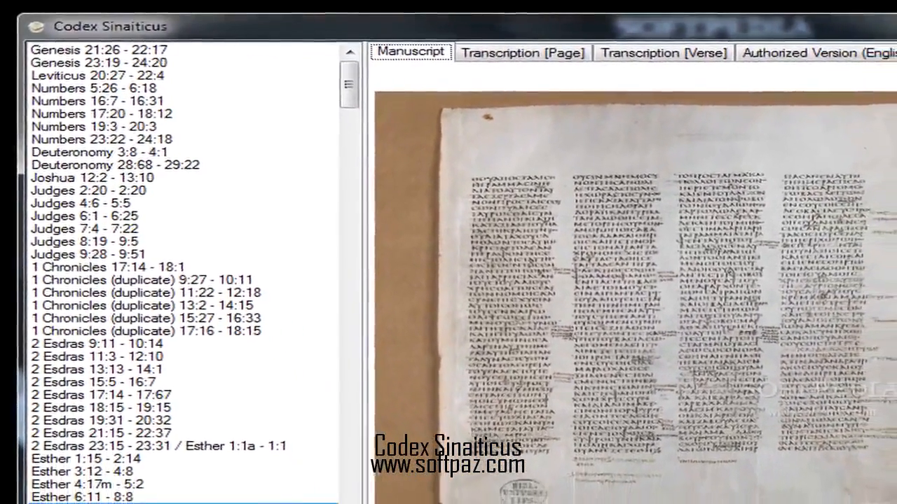
left_click(91, 484)
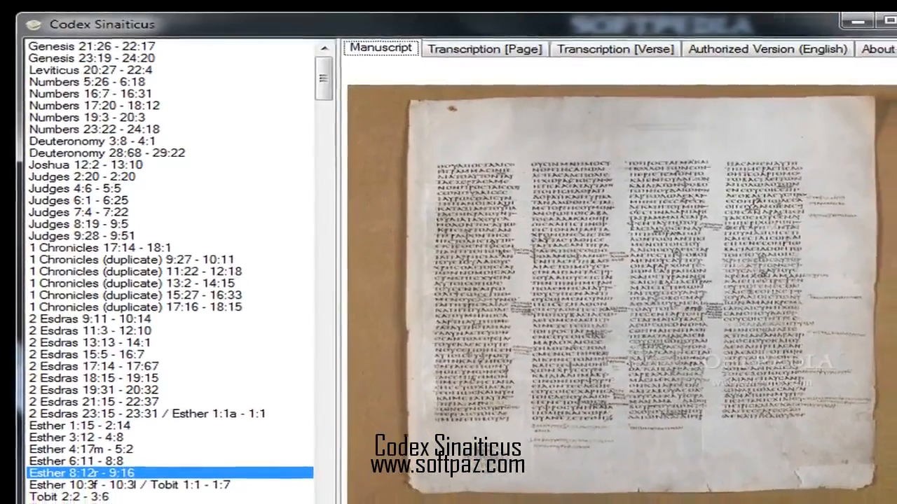
left_click(484, 48)
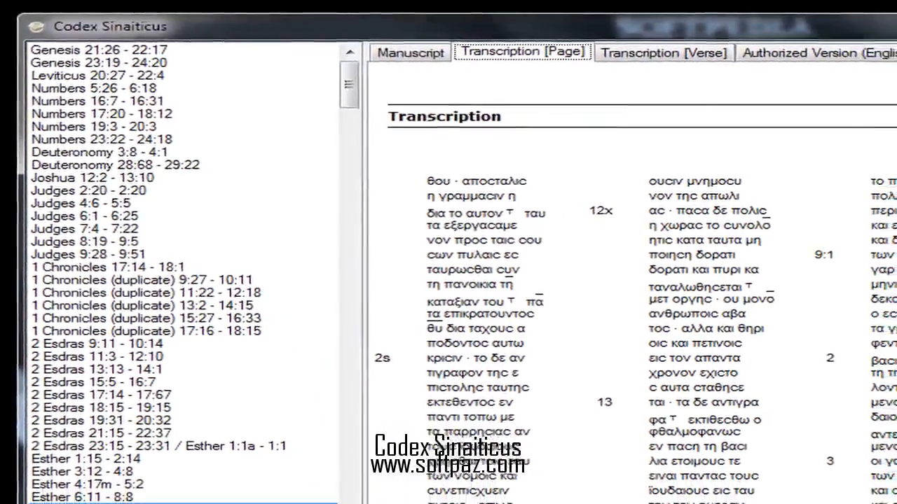
left_click(81, 474)
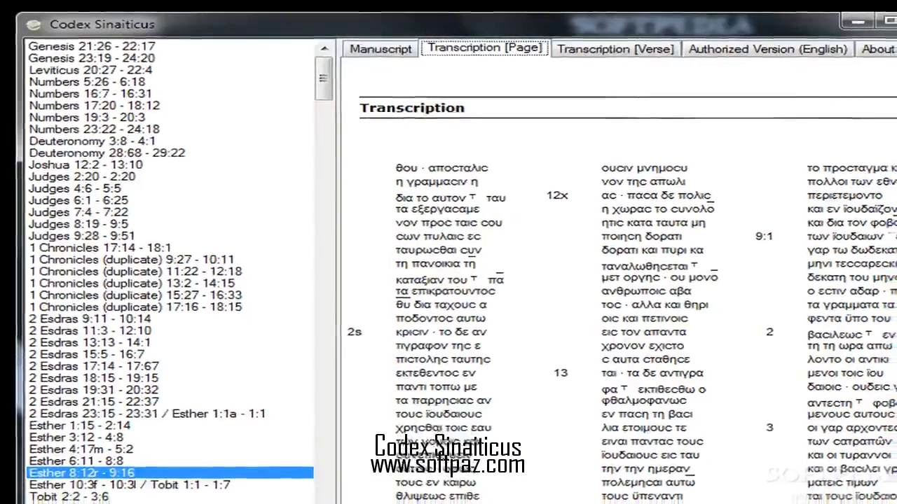
left_click(614, 47)
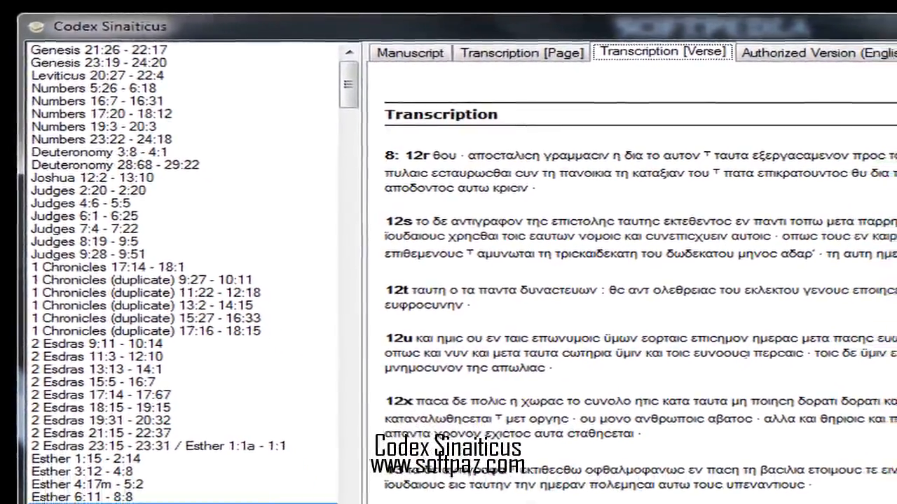
left_click(81, 474)
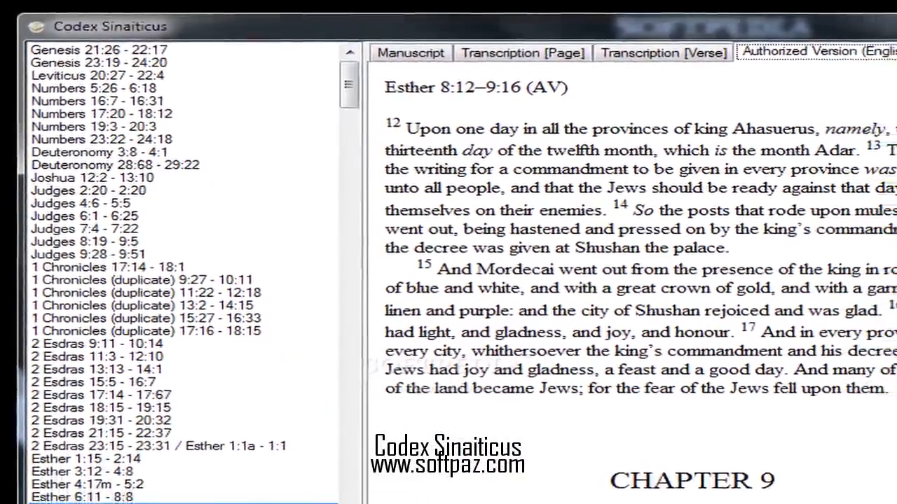
Return through the manuscript image and finish on the Transcription [Page] view.
left_click(81, 473)
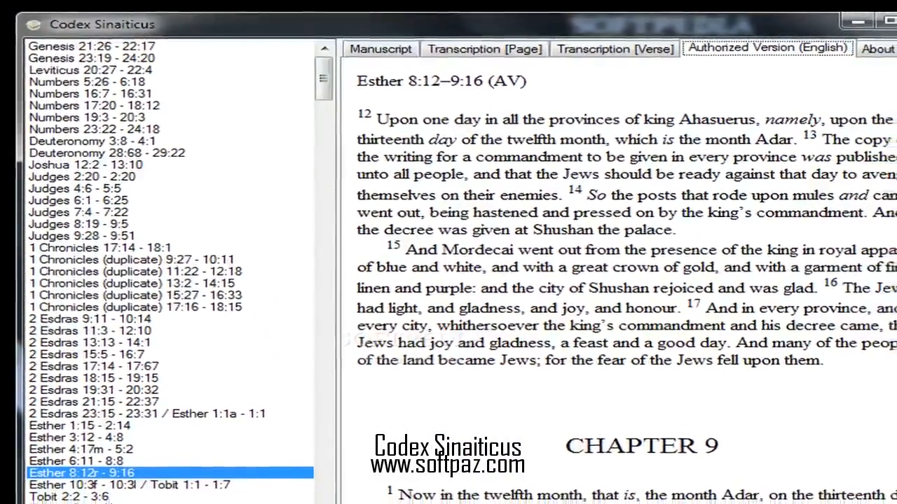
left_click(380, 47)
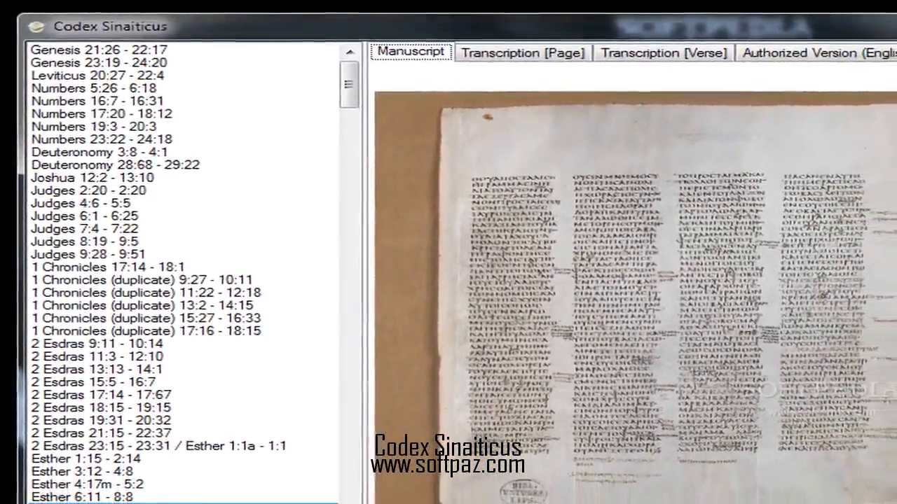
left_click(112, 474)
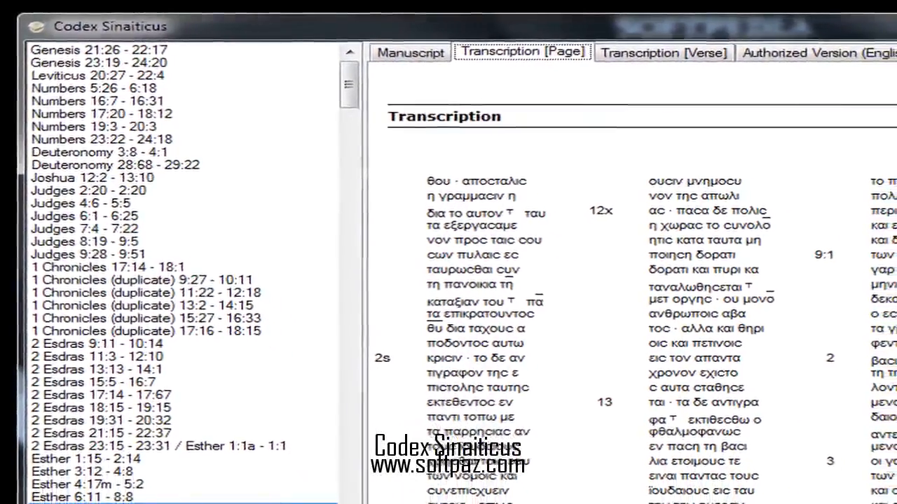
left_click(82, 472)
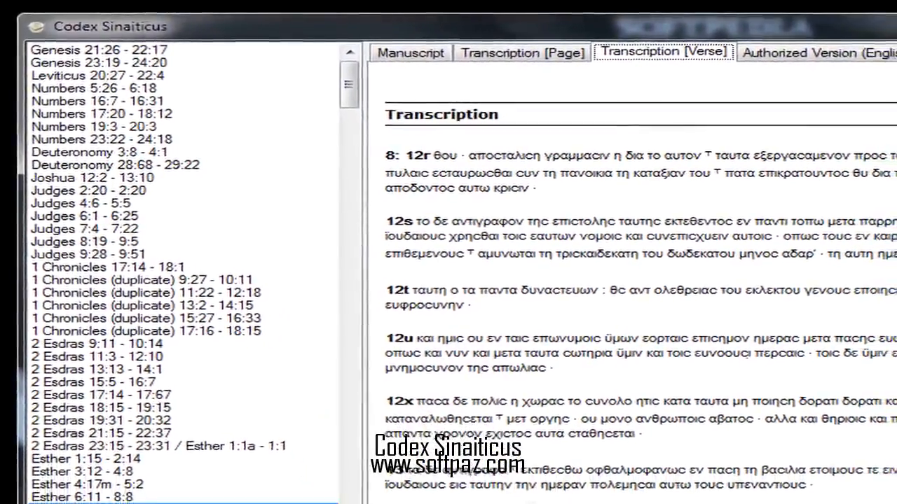
left_click(82, 473)
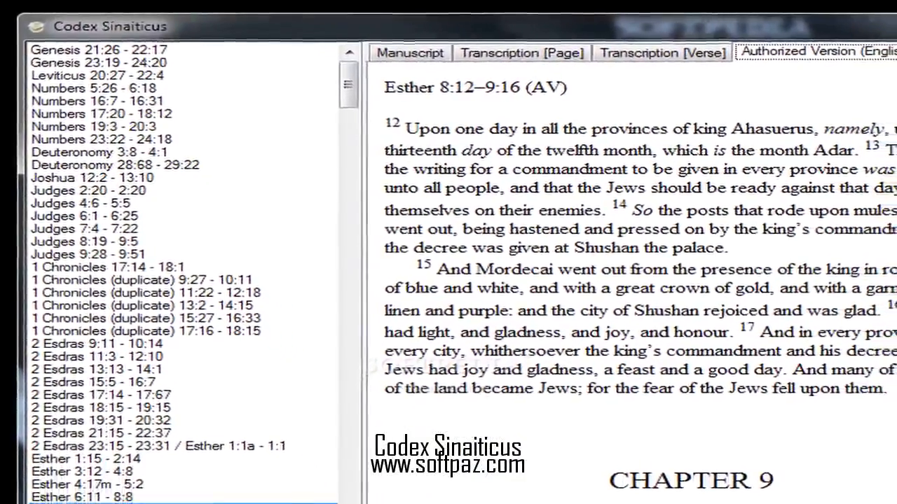
left_click(82, 474)
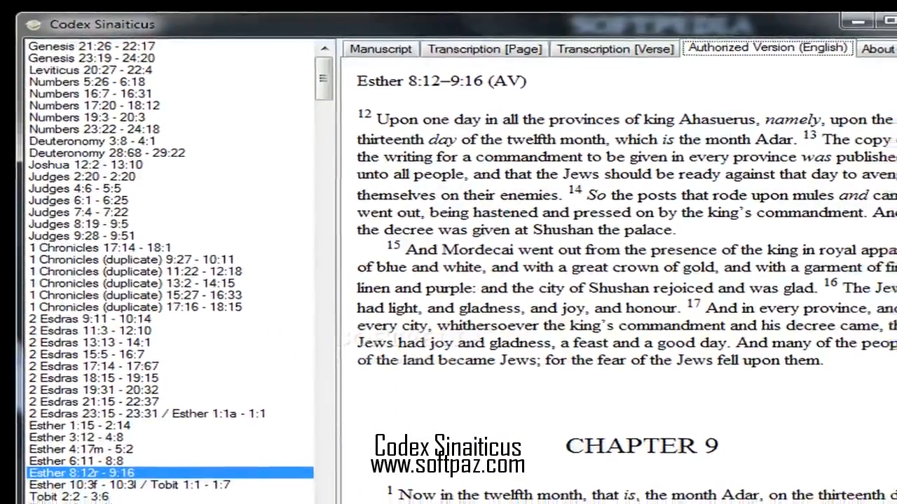
left_click(380, 48)
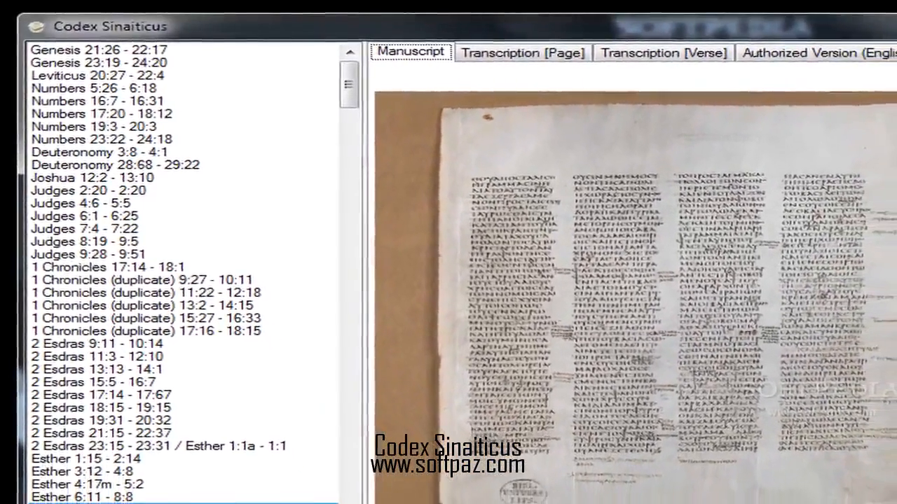
left_click(83, 474)
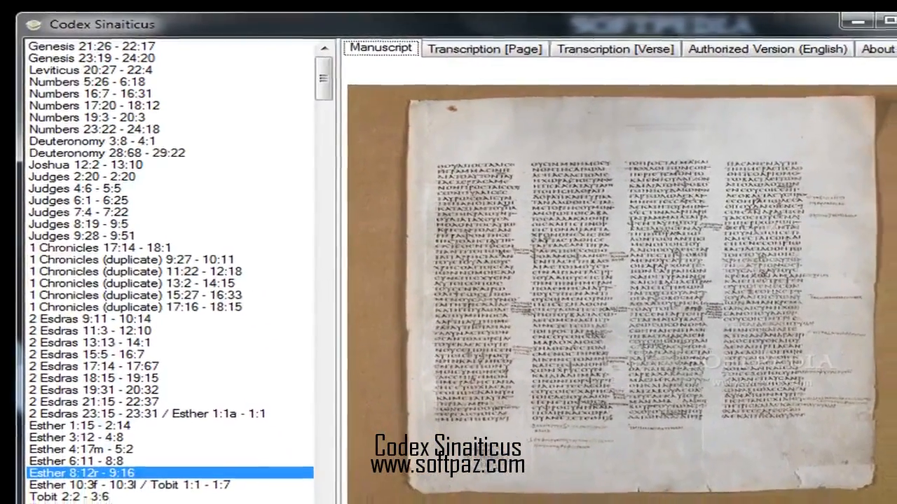
left_click(483, 47)
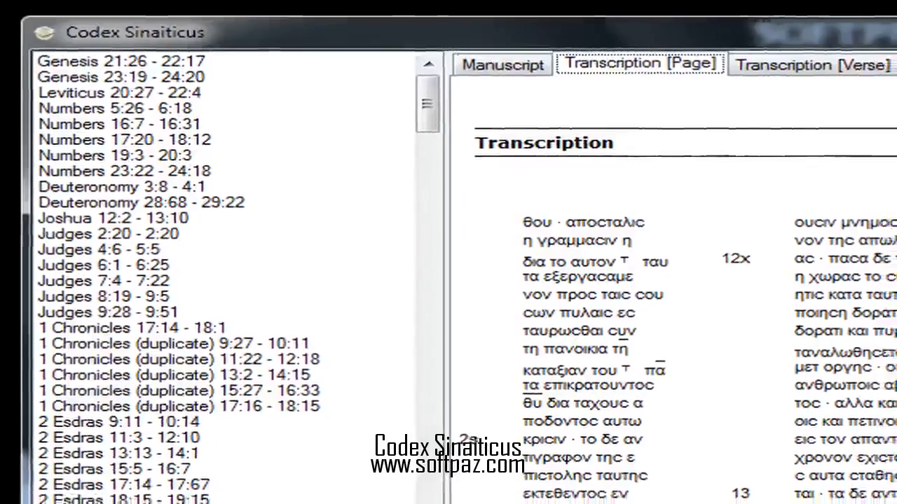